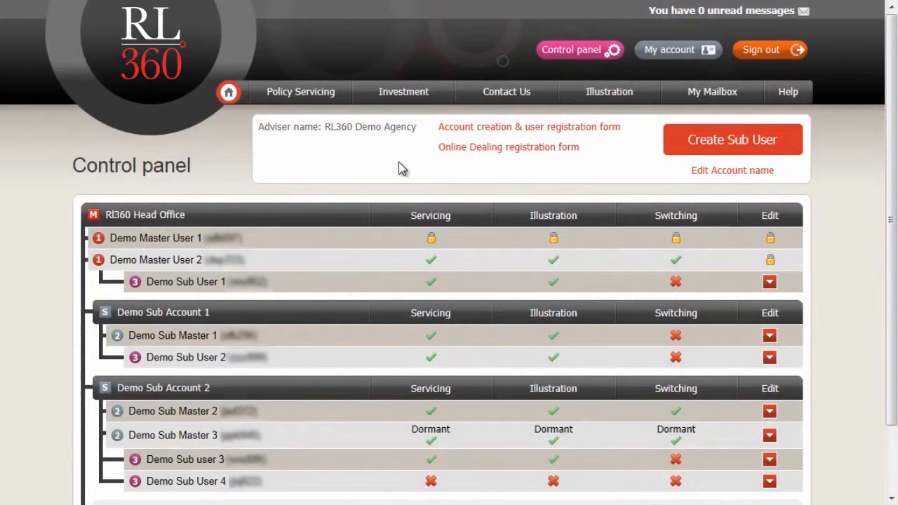
{"action": "mouse_move", "coordinate": [208, 207]}
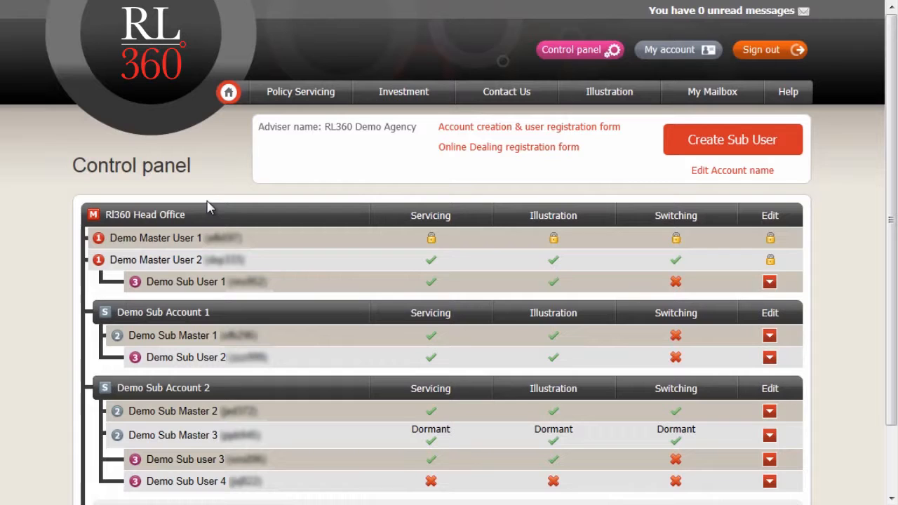
{"action": "mouse_move", "coordinate": [176, 260]}
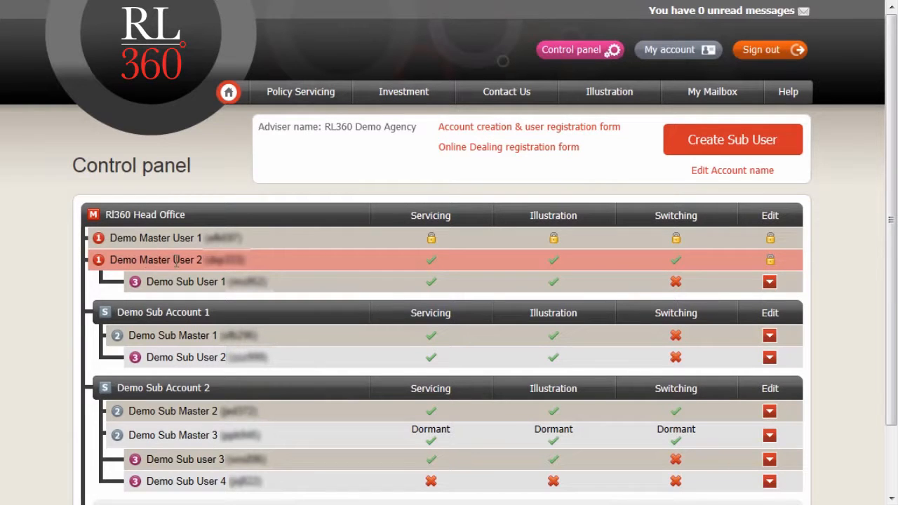
{"action": "mouse_move", "coordinate": [544, 239]}
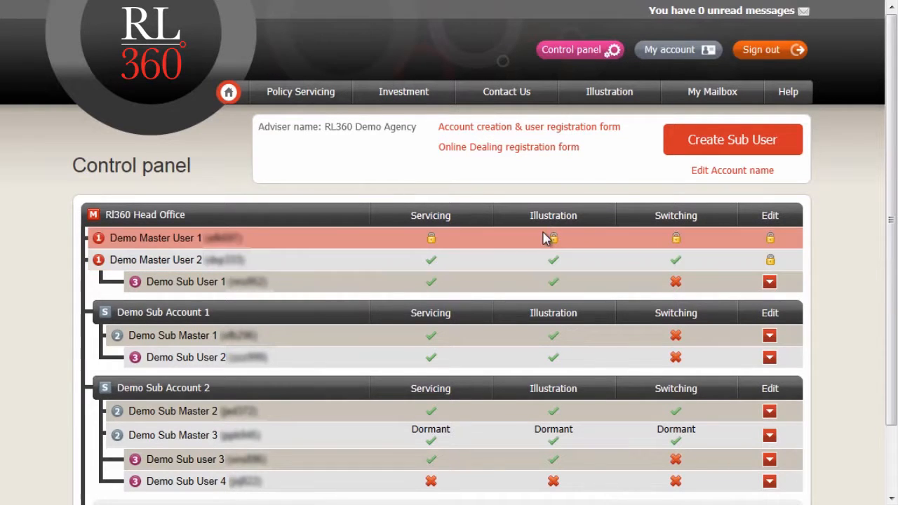
{"action": "mouse_move", "coordinate": [733, 140]}
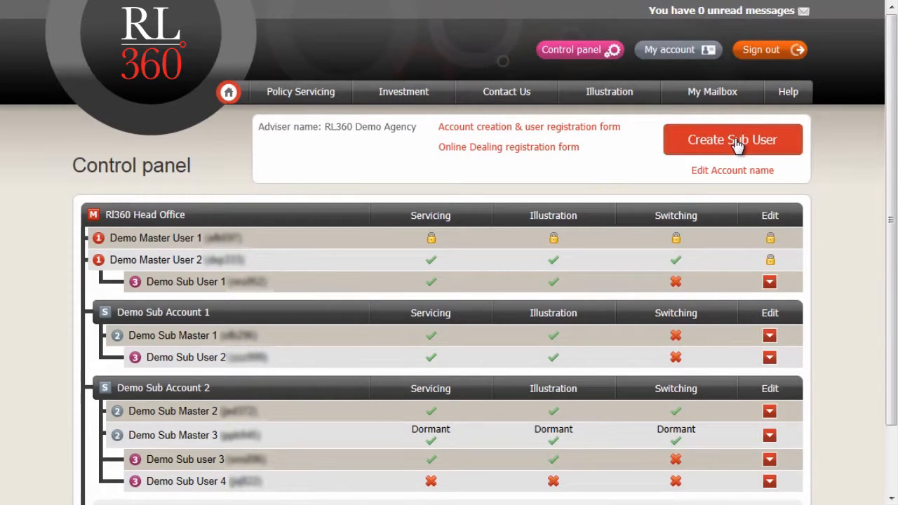
- Start a new sub user and enter job title Administrator, name, birth date, phone, fax and rl360 email
{"action": "left_click", "coordinate": [732, 140]}
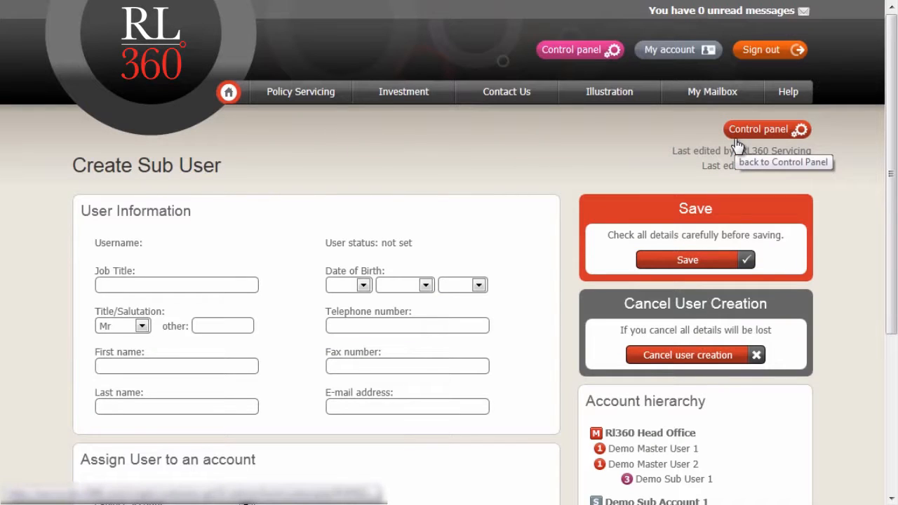
{"action": "mouse_move", "coordinate": [396, 181]}
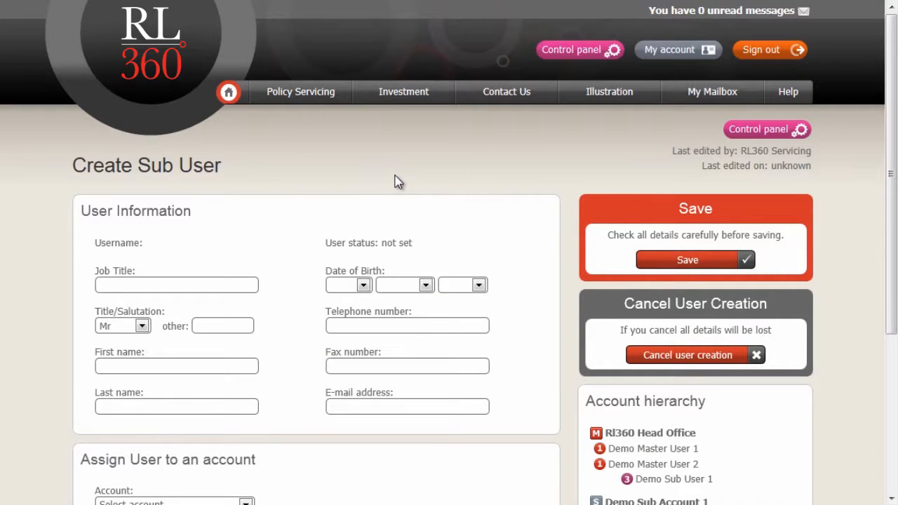
{"action": "scroll", "scroll_direction": "down", "scroll_amount": 3}
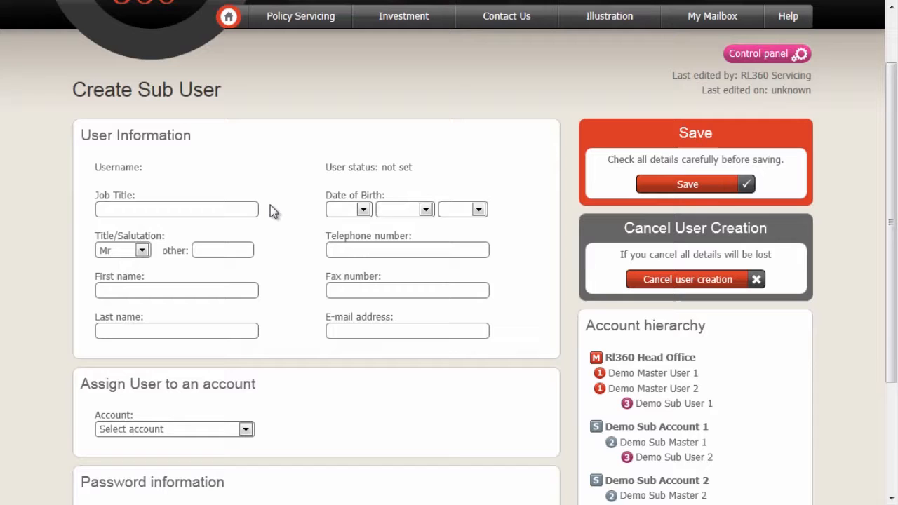
{"action": "mouse_move", "coordinate": [310, 253]}
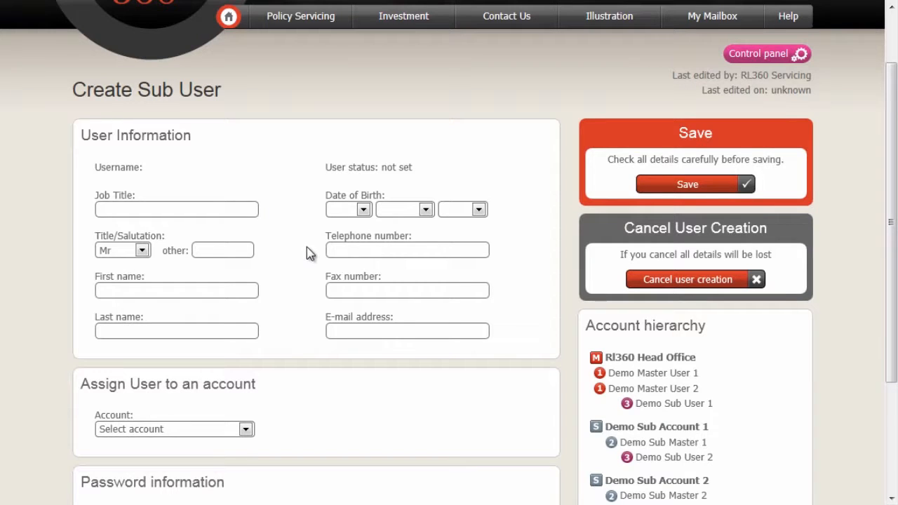
{"action": "mouse_move", "coordinate": [306, 250]}
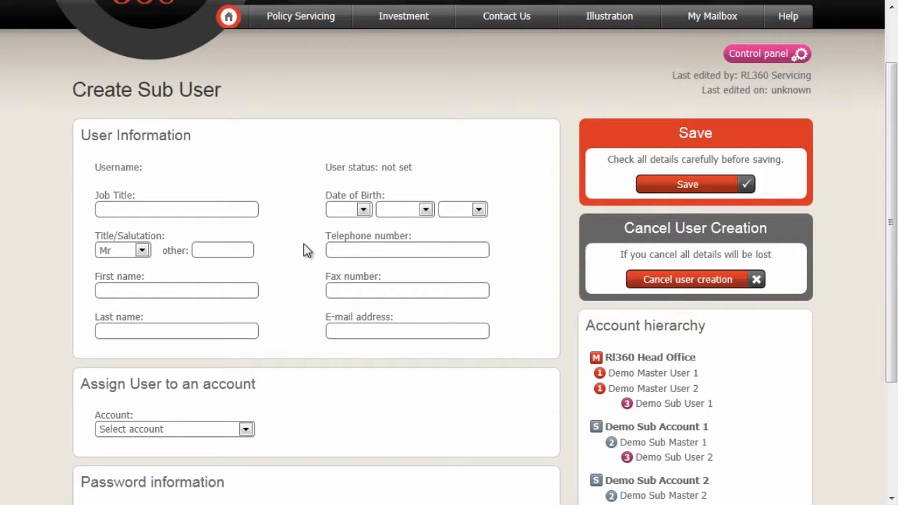
{"action": "left_click", "coordinate": [177, 209]}
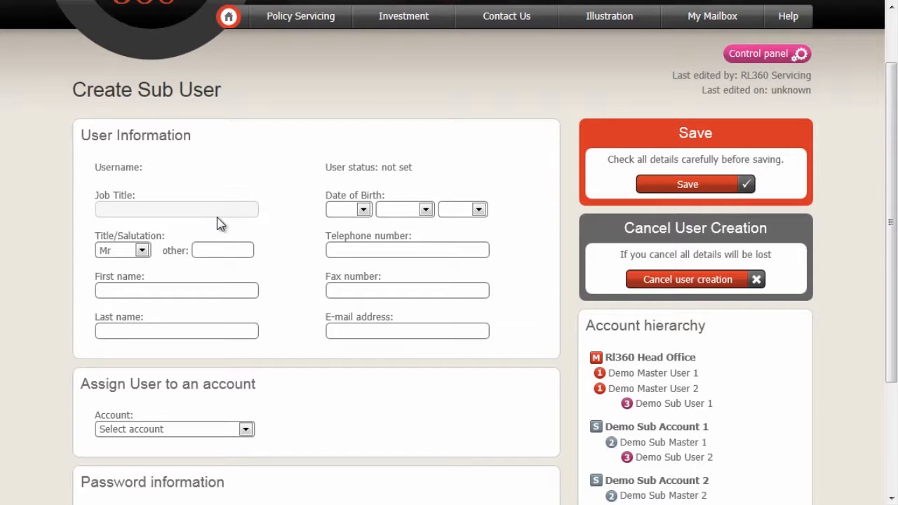
{"action": "type", "text": "Administrator"}
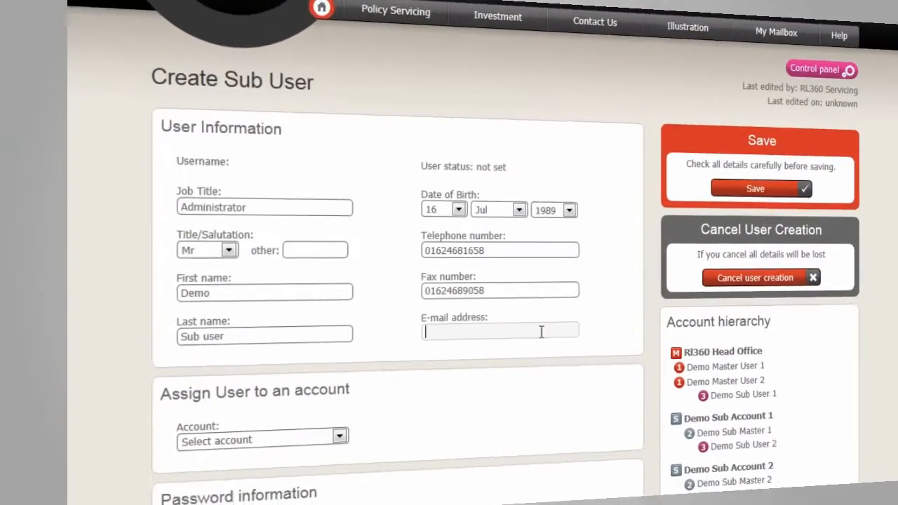
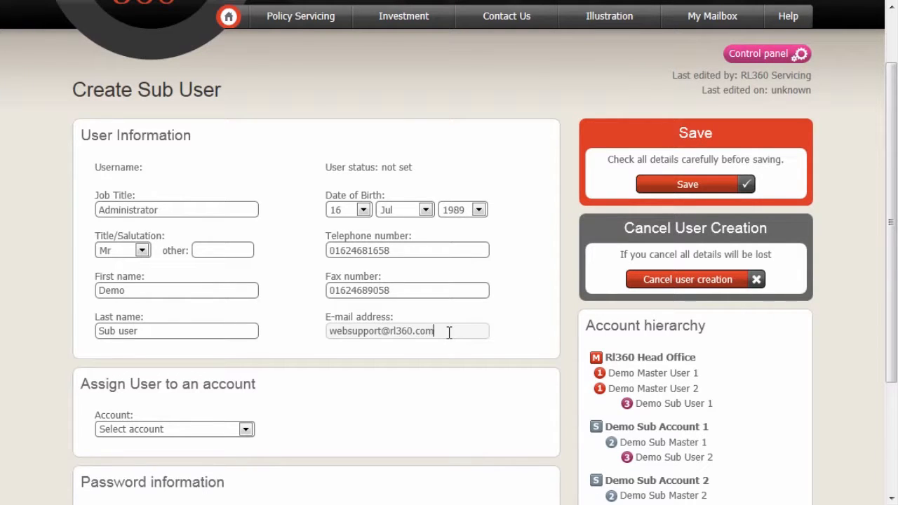
{"action": "mouse_move", "coordinate": [334, 416]}
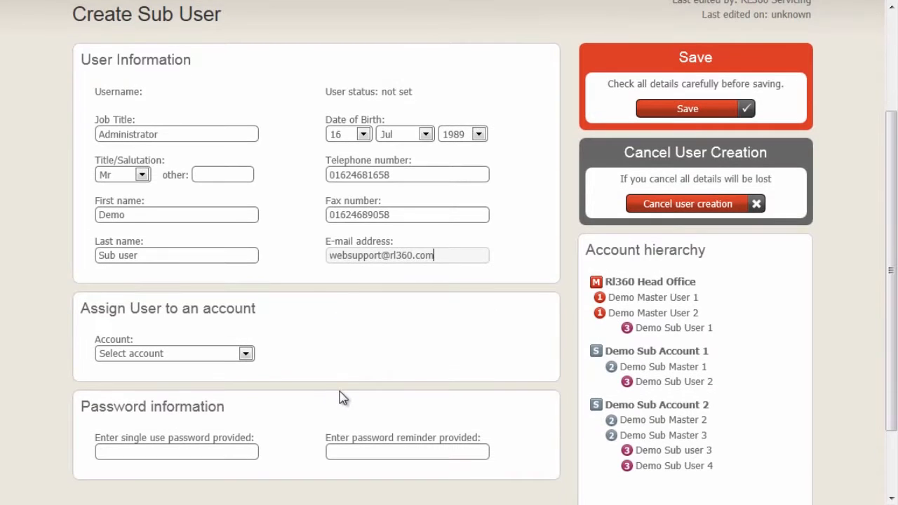
{"action": "mouse_move", "coordinate": [564, 313]}
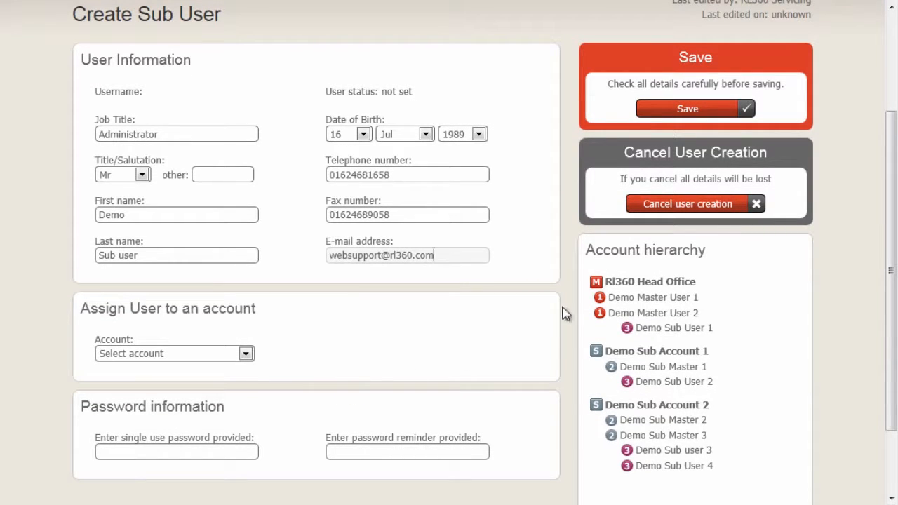
{"action": "mouse_move", "coordinate": [599, 437]}
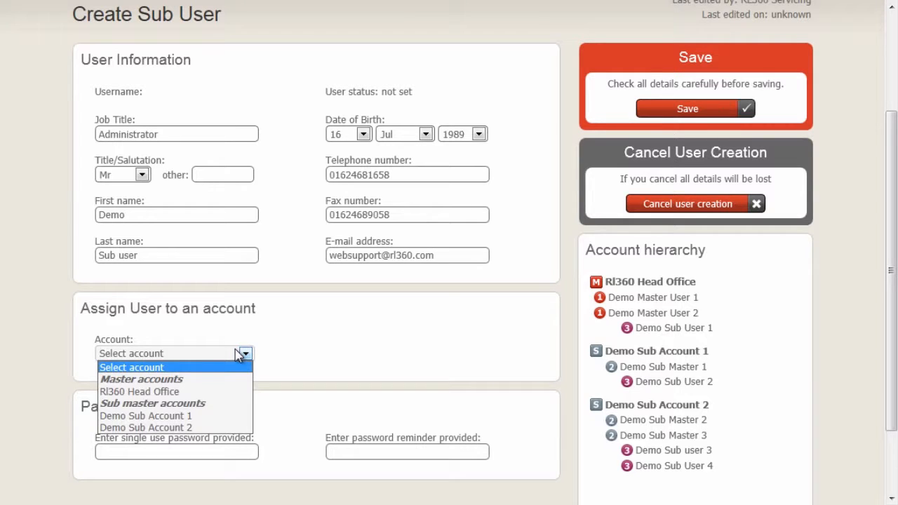
{"action": "mouse_move", "coordinate": [146, 415]}
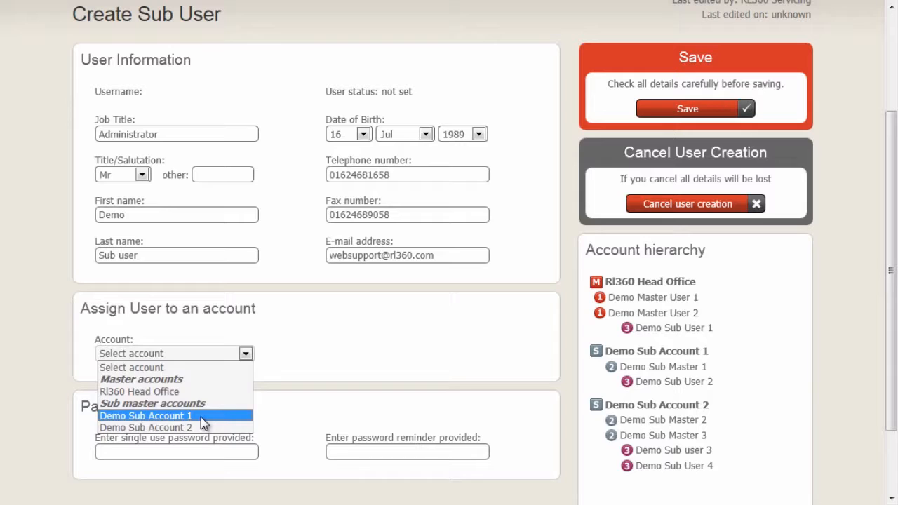
- Choose Demo Sub Account 1 as the account the new user is assigned to
{"action": "left_click", "coordinate": [147, 415]}
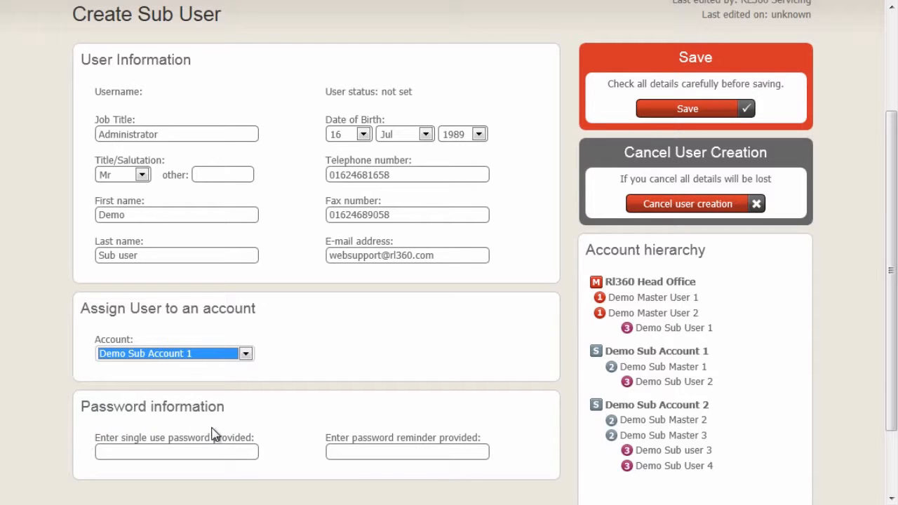
{"action": "left_click", "coordinate": [177, 452]}
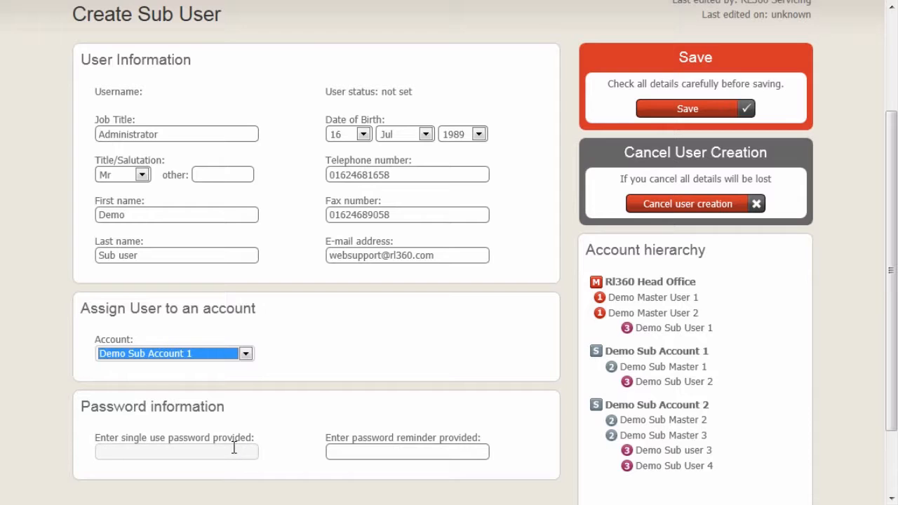
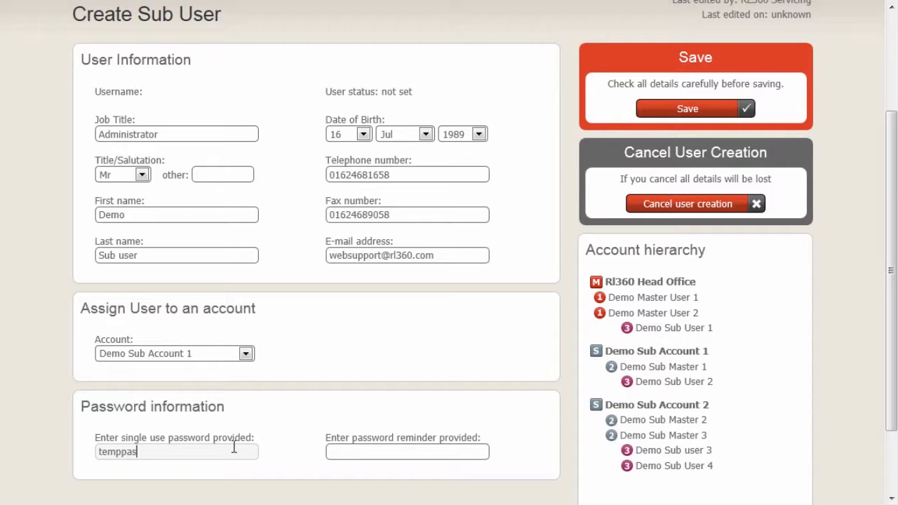
{"action": "left_click", "coordinate": [407, 452]}
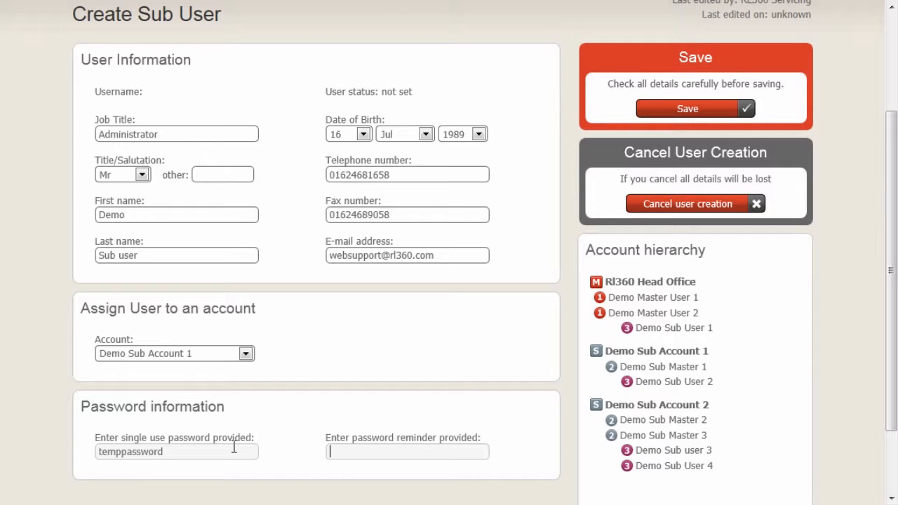
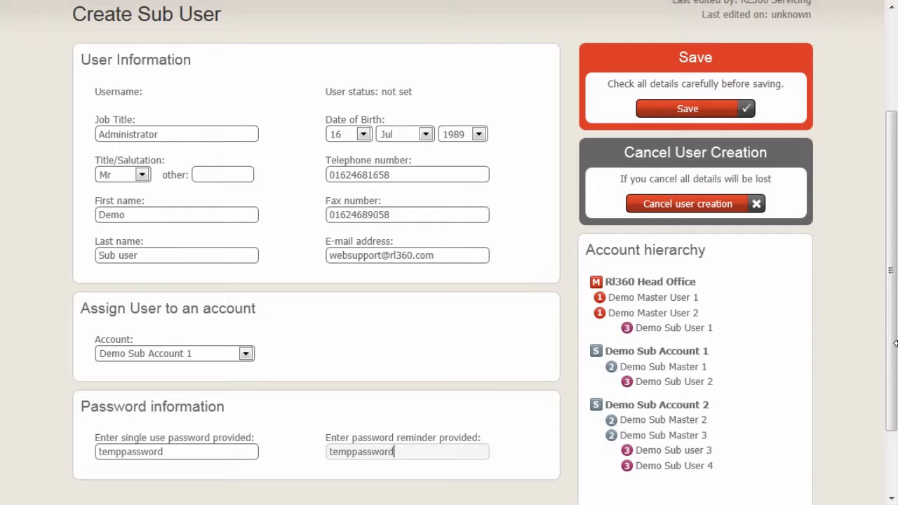
- Save the new Demo Sub user, reaching its permissions and policies page
{"action": "scroll", "scroll_direction": "down", "scroll_amount": 3}
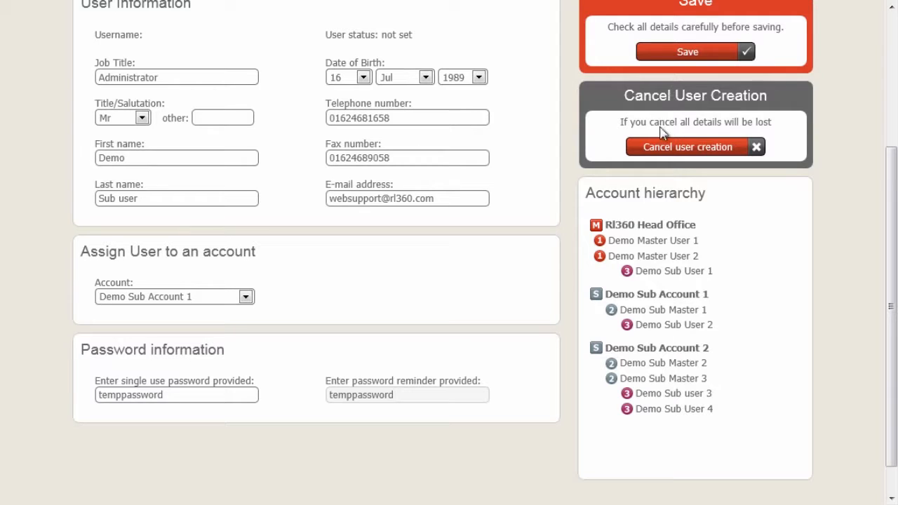
{"action": "mouse_move", "coordinate": [707, 112]}
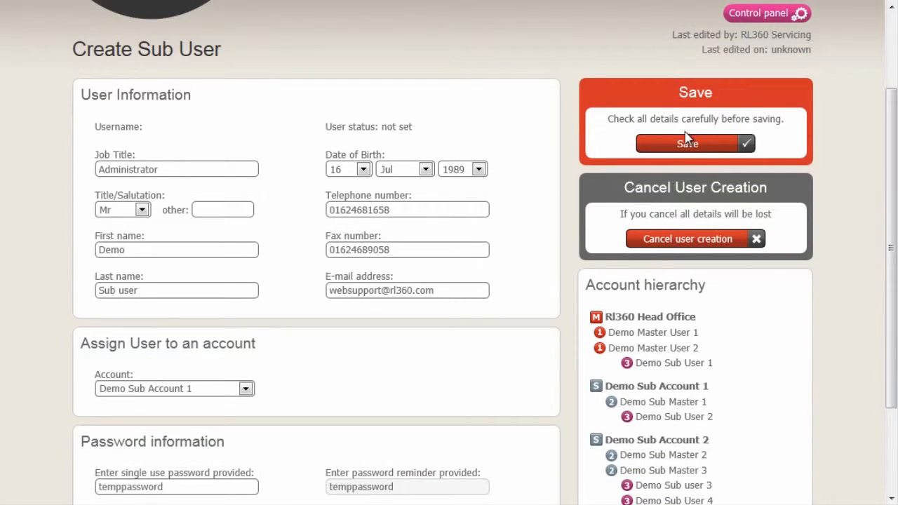
{"action": "mouse_move", "coordinate": [658, 138]}
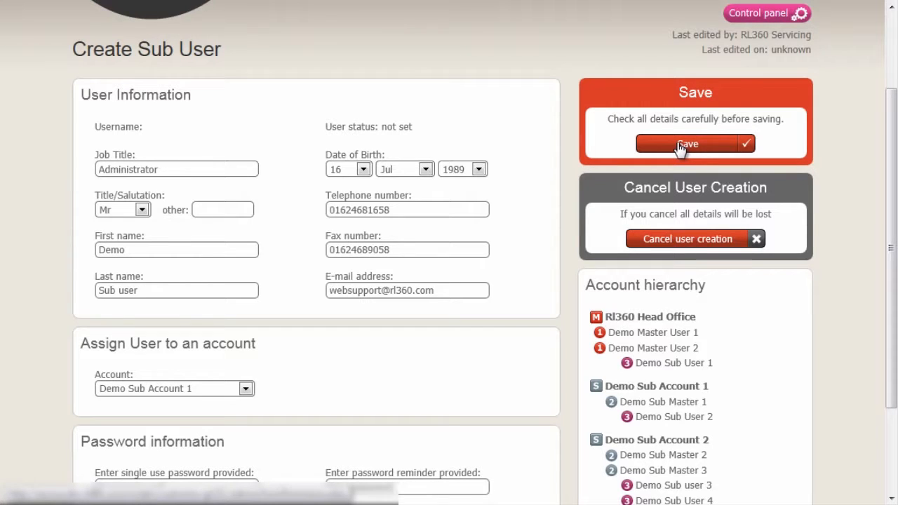
{"action": "left_click", "coordinate": [685, 143]}
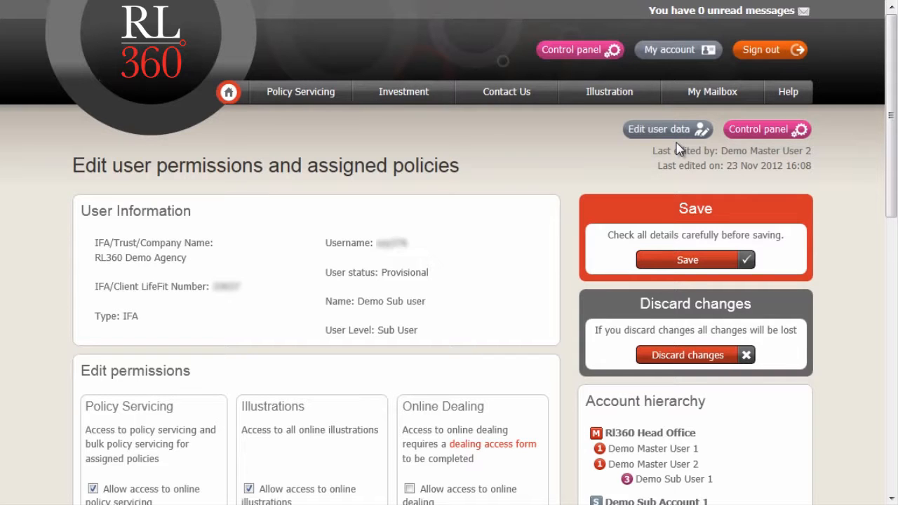
- Untick online illustrations access, leaving only online policy servicing allowed
{"action": "scroll", "scroll_direction": "down", "scroll_amount": 3}
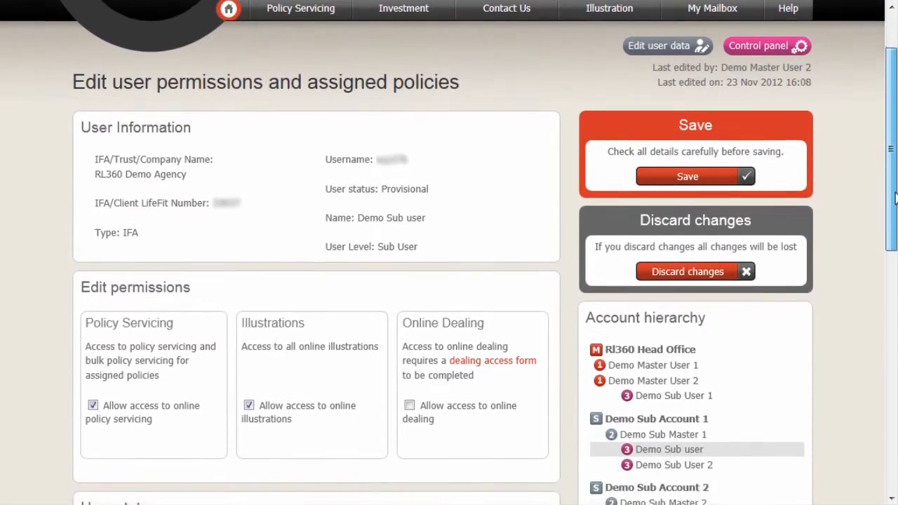
{"action": "scroll", "scroll_direction": "down", "scroll_amount": 3}
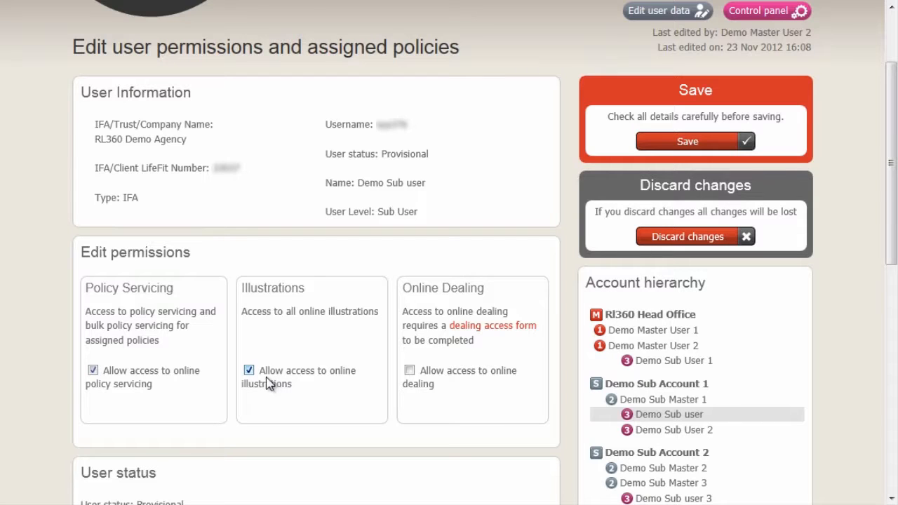
{"action": "left_click", "coordinate": [248, 370]}
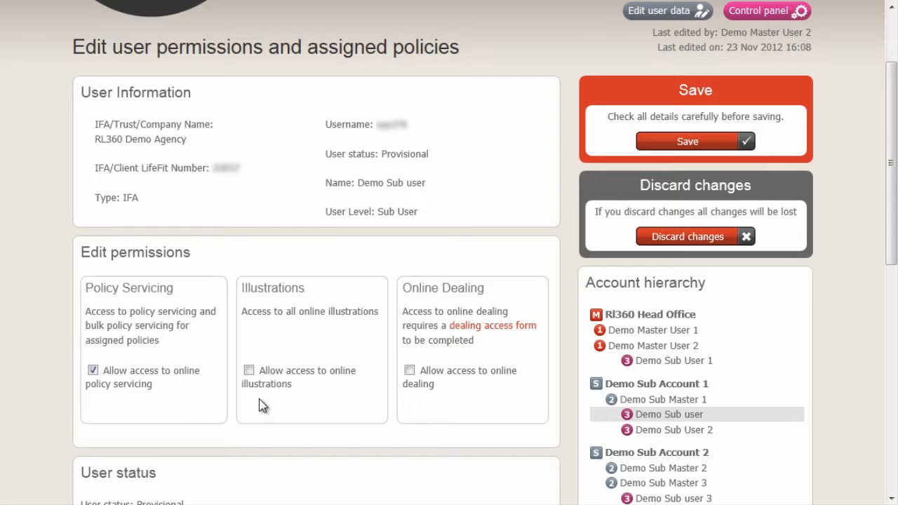
{"action": "mouse_move", "coordinate": [451, 405]}
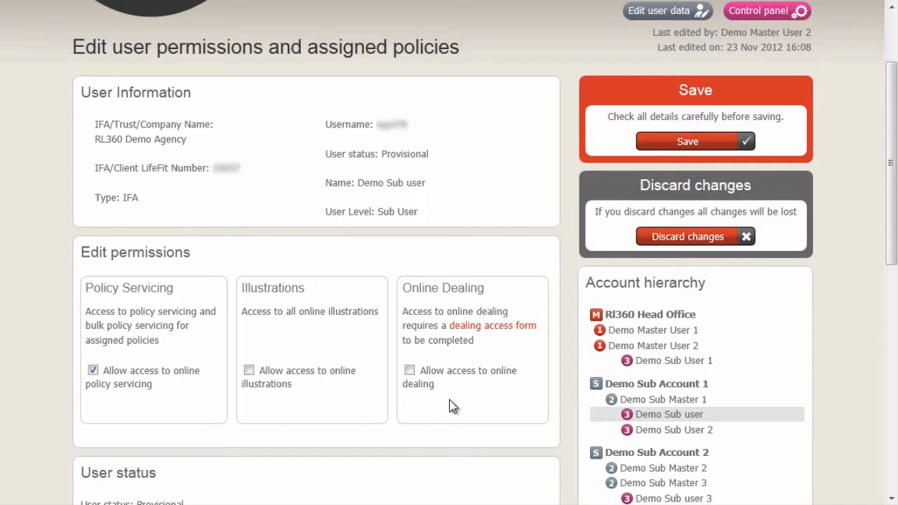
{"action": "mouse_move", "coordinate": [478, 339]}
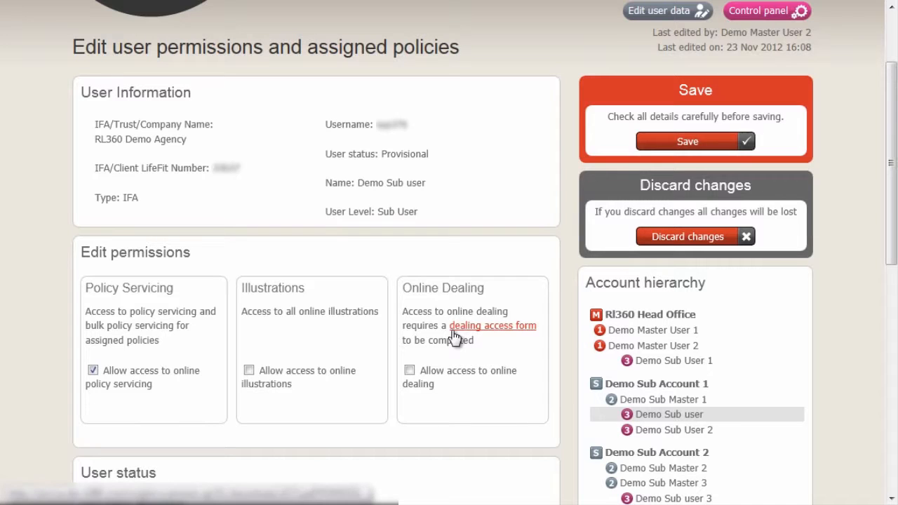
{"action": "mouse_move", "coordinate": [489, 350]}
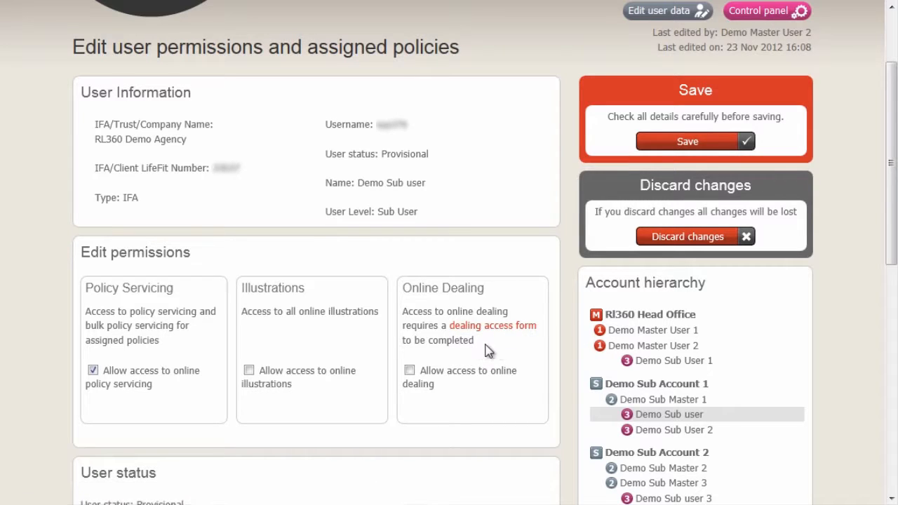
{"action": "mouse_move", "coordinate": [447, 385]}
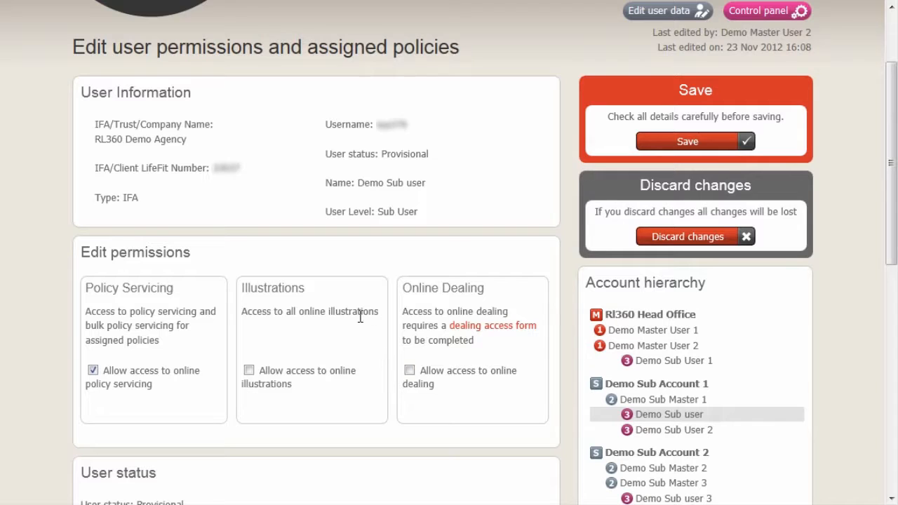
- Select three Demo Sub Account 1 policies and add them as linked policies
{"action": "scroll", "scroll_direction": "down", "scroll_amount": 3}
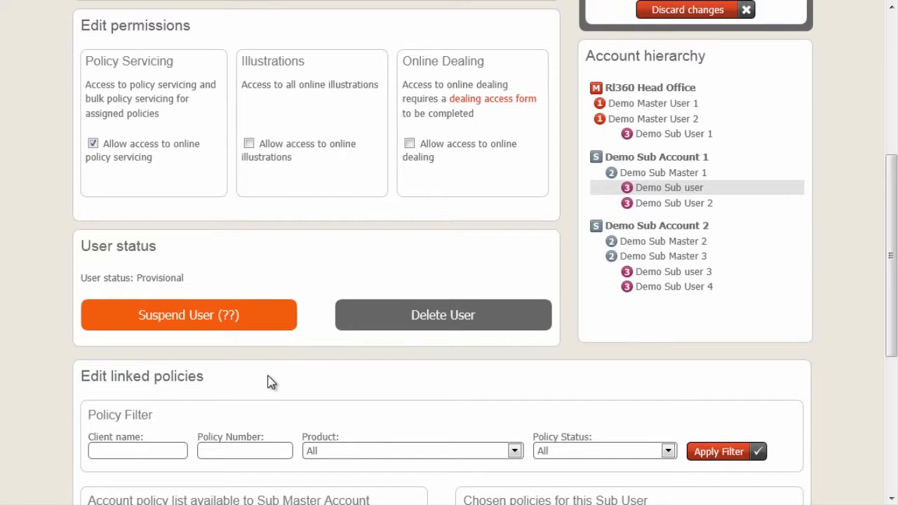
{"action": "scroll", "scroll_direction": "down", "scroll_amount": 3}
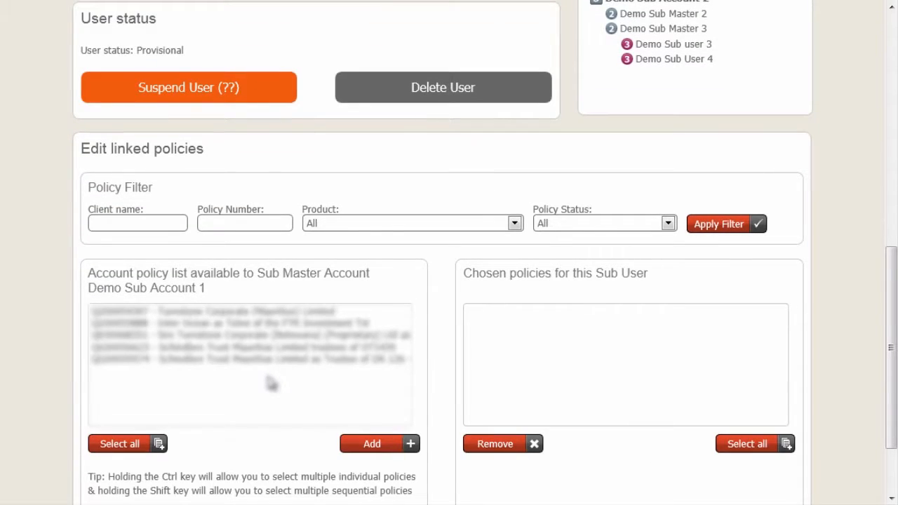
{"action": "mouse_move", "coordinate": [283, 351]}
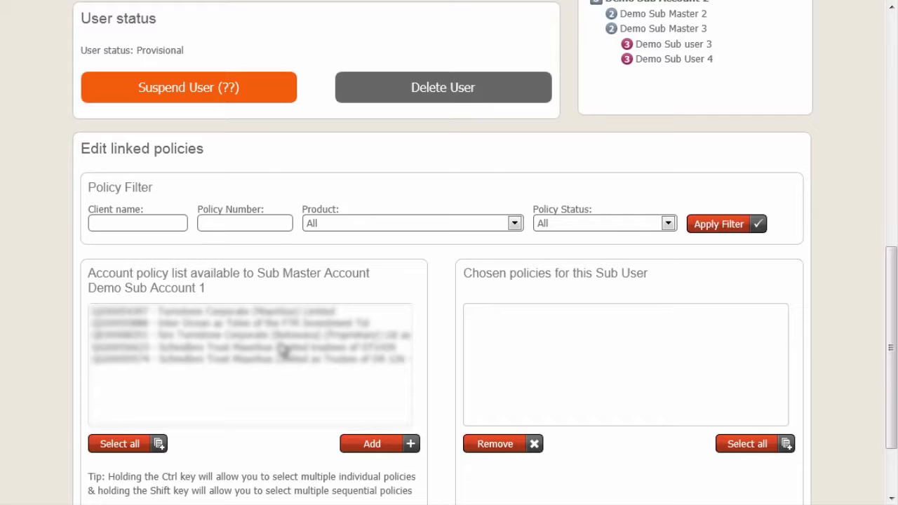
{"action": "mouse_move", "coordinate": [213, 322]}
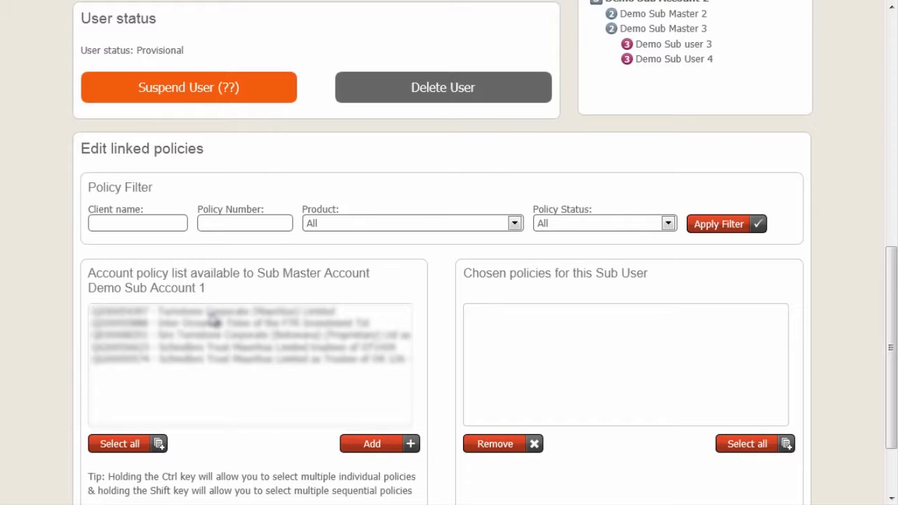
{"action": "mouse_move", "coordinate": [225, 322]}
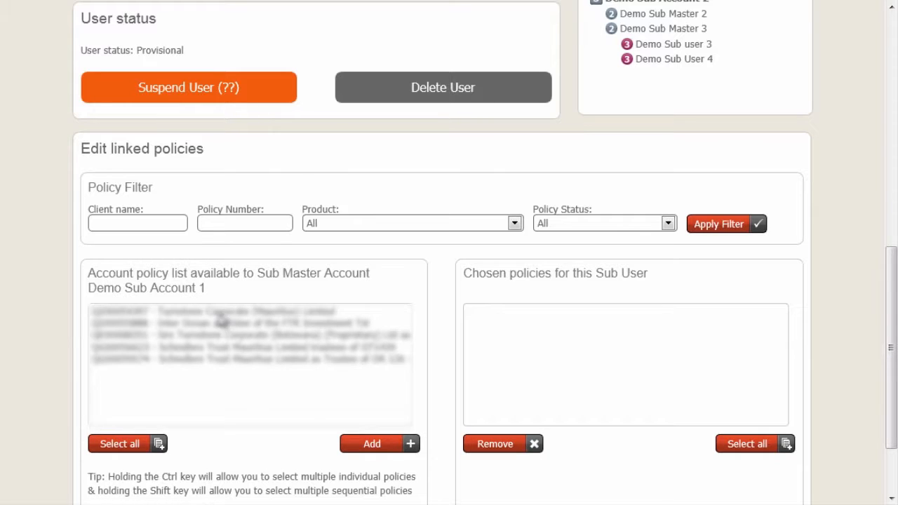
{"action": "mouse_move", "coordinate": [168, 341]}
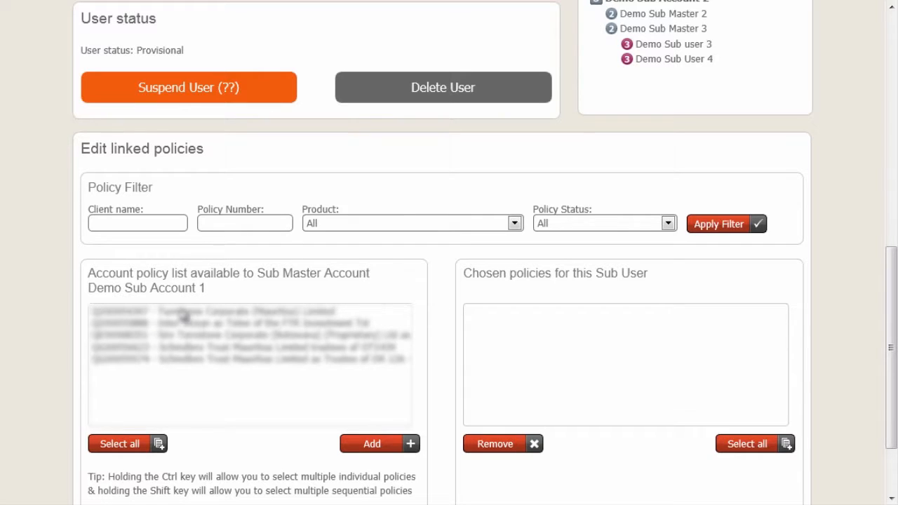
{"action": "mouse_move", "coordinate": [533, 333]}
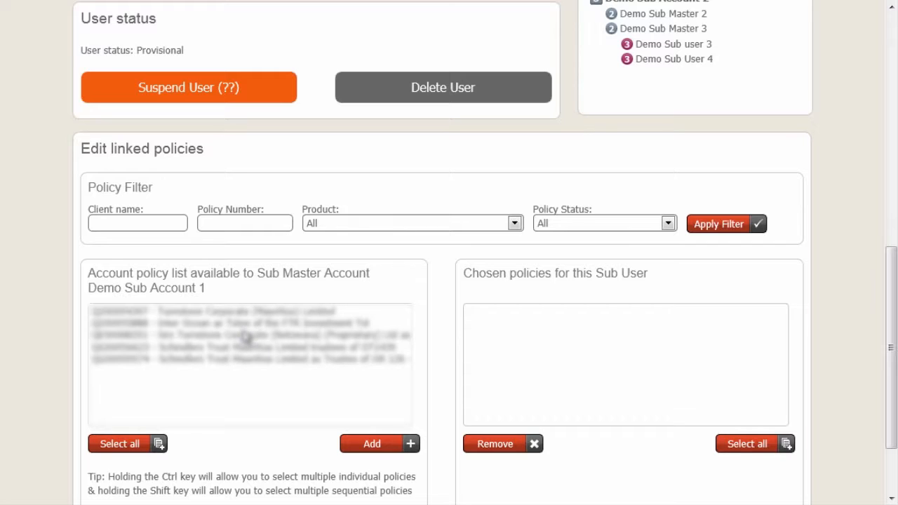
{"action": "mouse_move", "coordinate": [524, 390]}
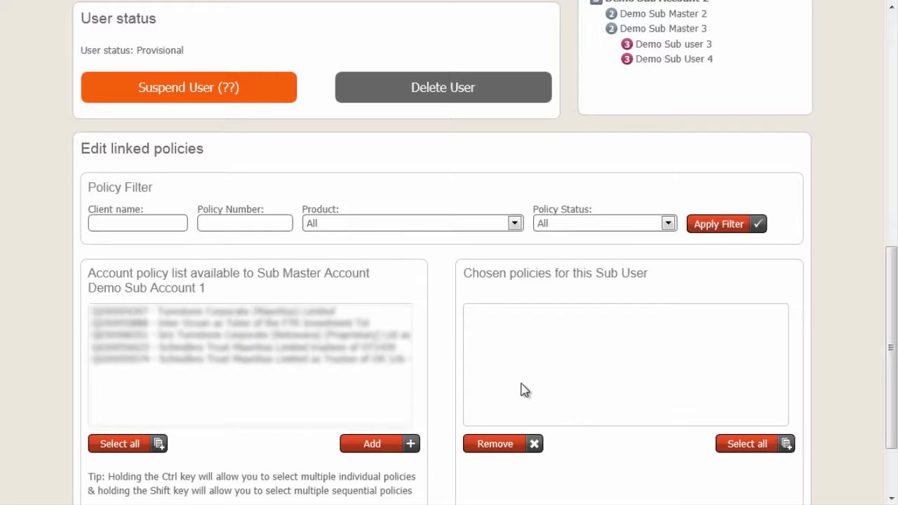
{"action": "mouse_move", "coordinate": [352, 289]}
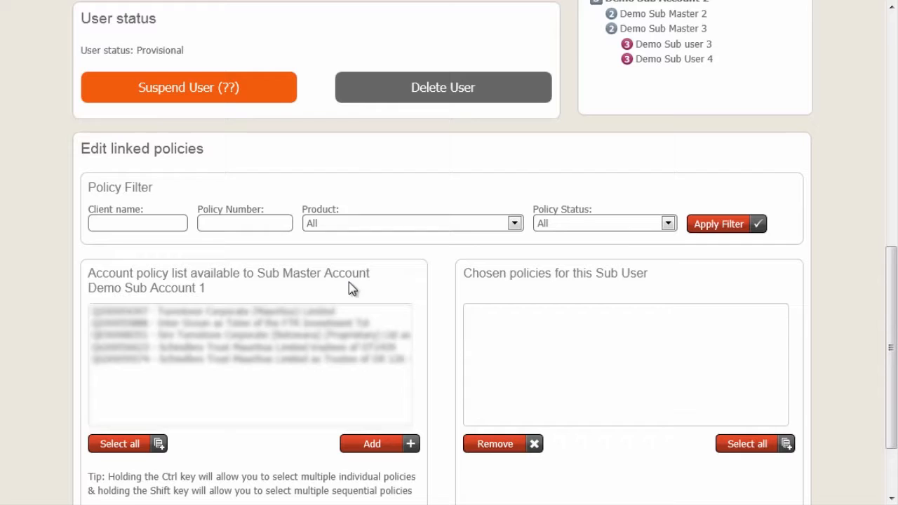
{"action": "mouse_move", "coordinate": [315, 303]}
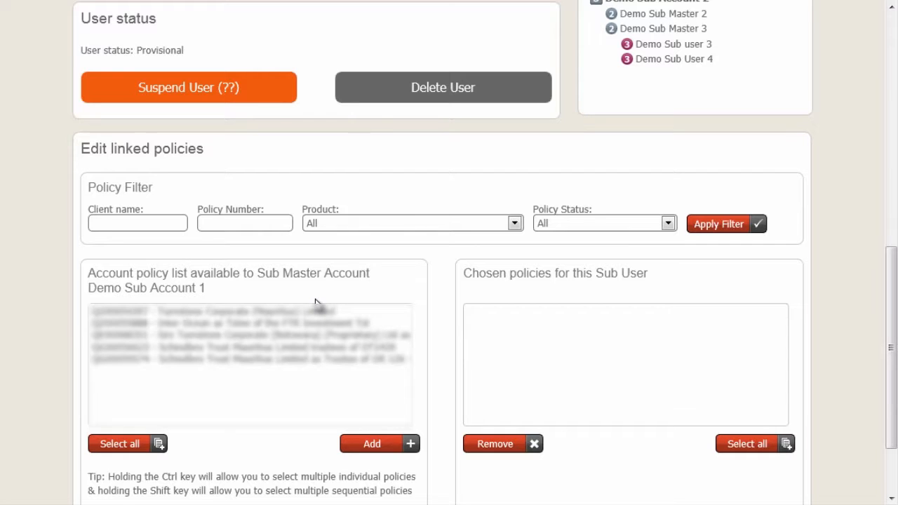
{"action": "mouse_move", "coordinate": [297, 380]}
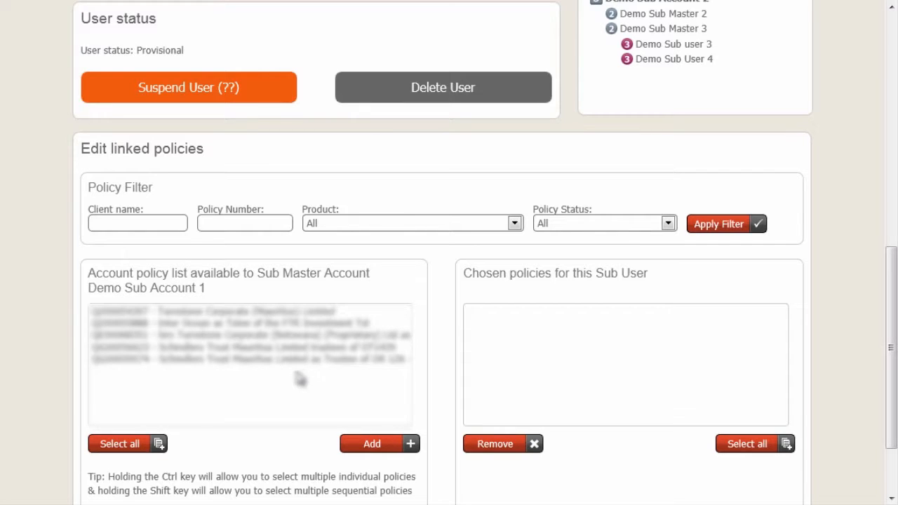
{"action": "left_click", "coordinate": [245, 322]}
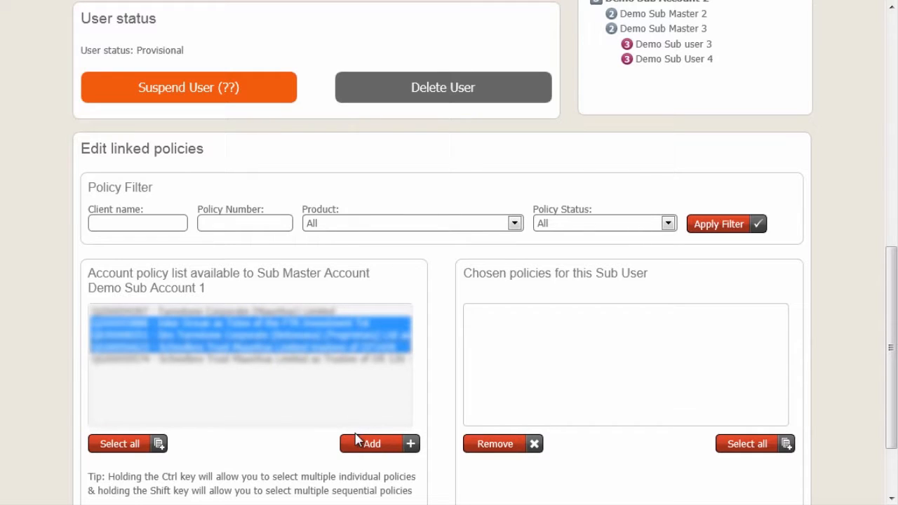
{"action": "left_click", "coordinate": [379, 444]}
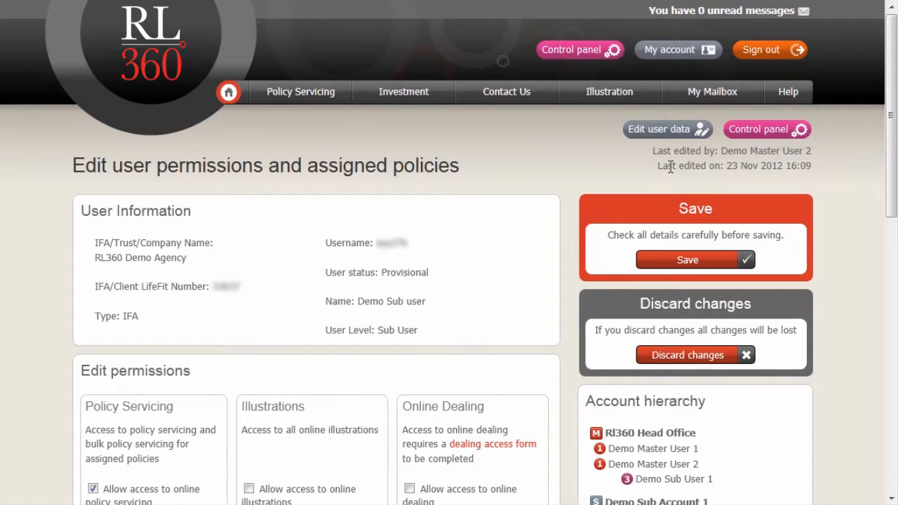
{"action": "mouse_move", "coordinate": [694, 176]}
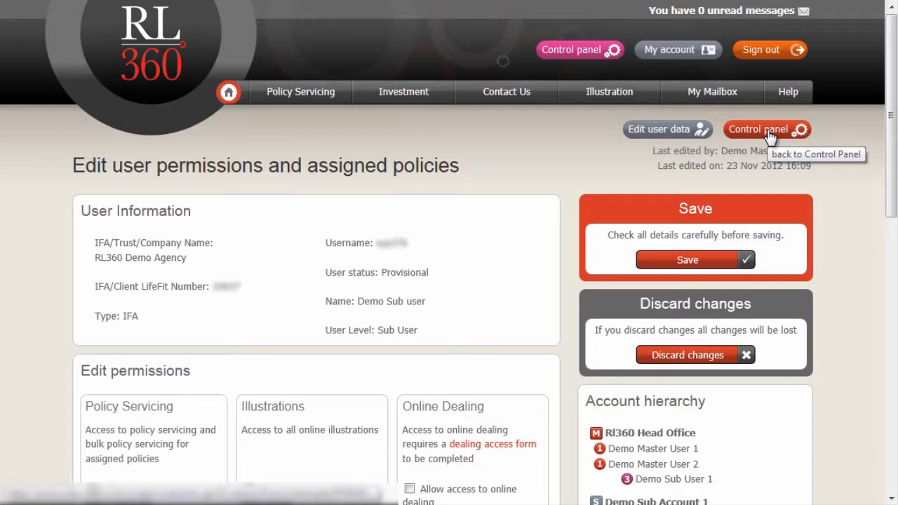
- Return to the control panel, where Demo Sub user shows as Provisional
{"action": "left_click", "coordinate": [765, 129]}
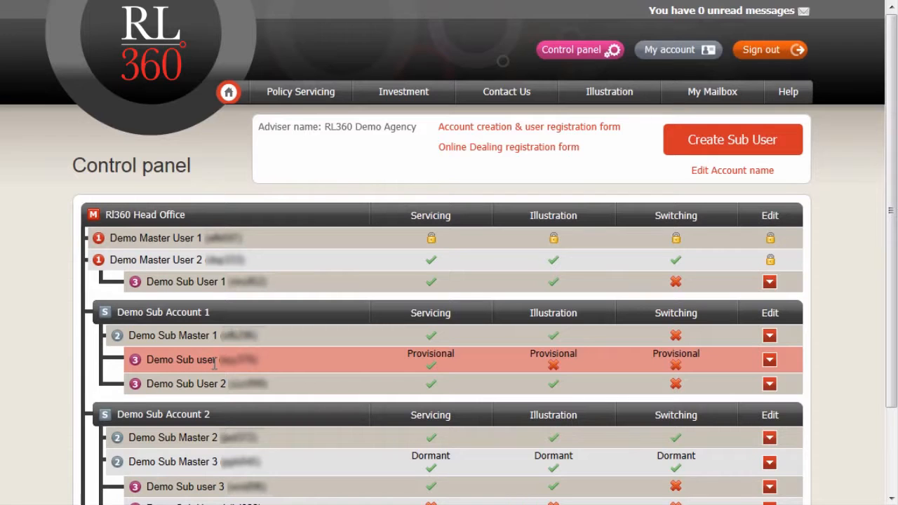
{"action": "mouse_move", "coordinate": [381, 362]}
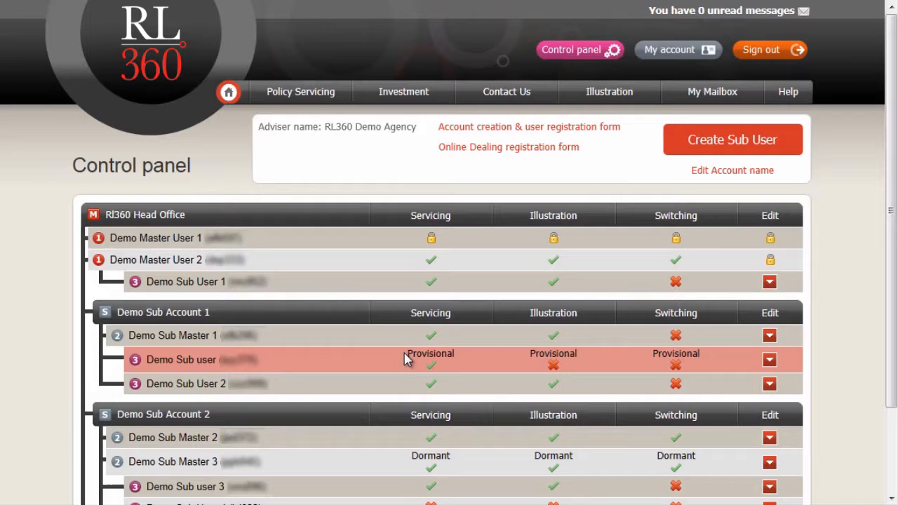
{"action": "mouse_move", "coordinate": [466, 362]}
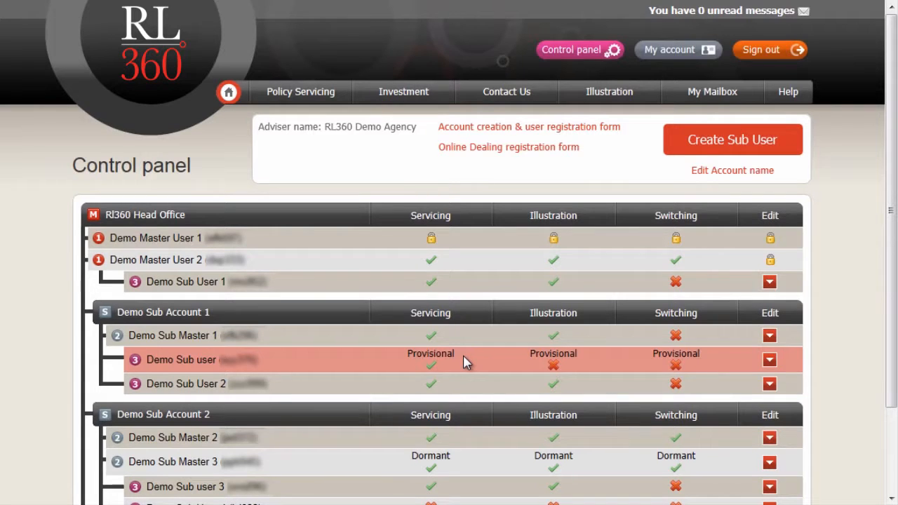
{"action": "mouse_move", "coordinate": [483, 356]}
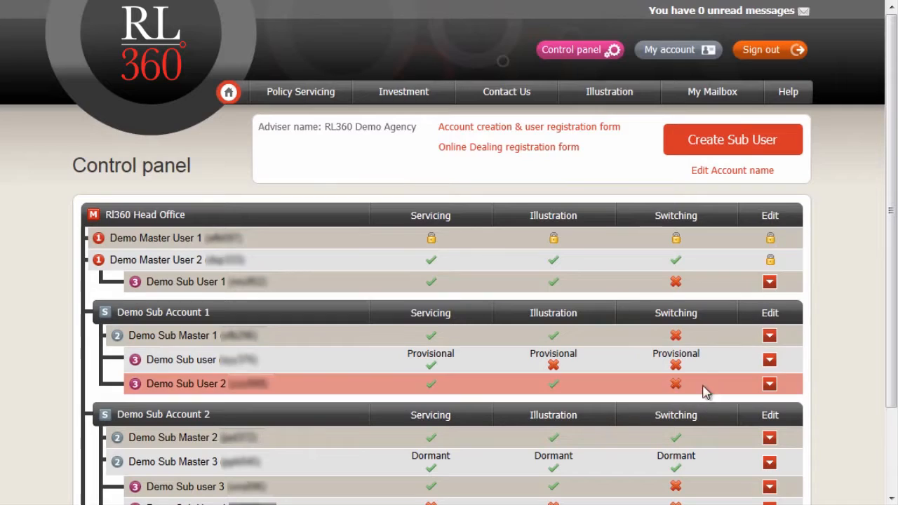
{"action": "scroll", "scroll_direction": "down", "scroll_amount": 3}
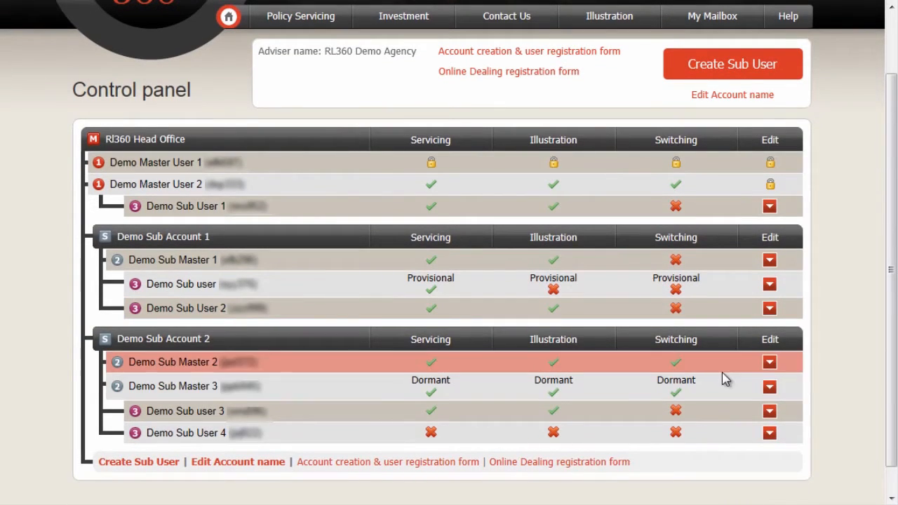